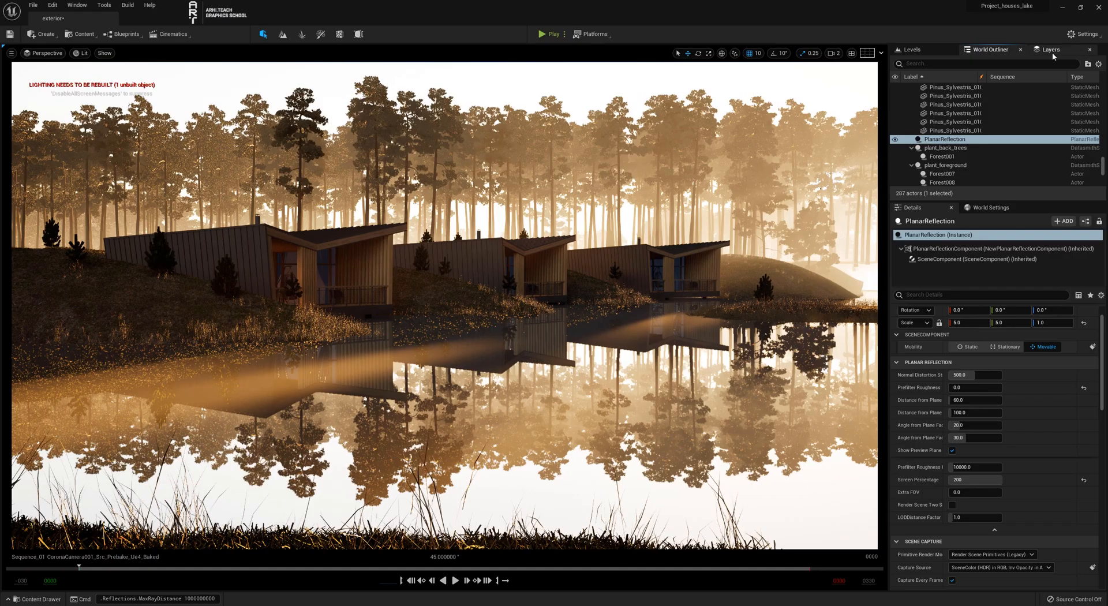
# Show the scene's Layers panel and open the Window menu to reach Sequence_01.
pyautogui.click(1048, 50)
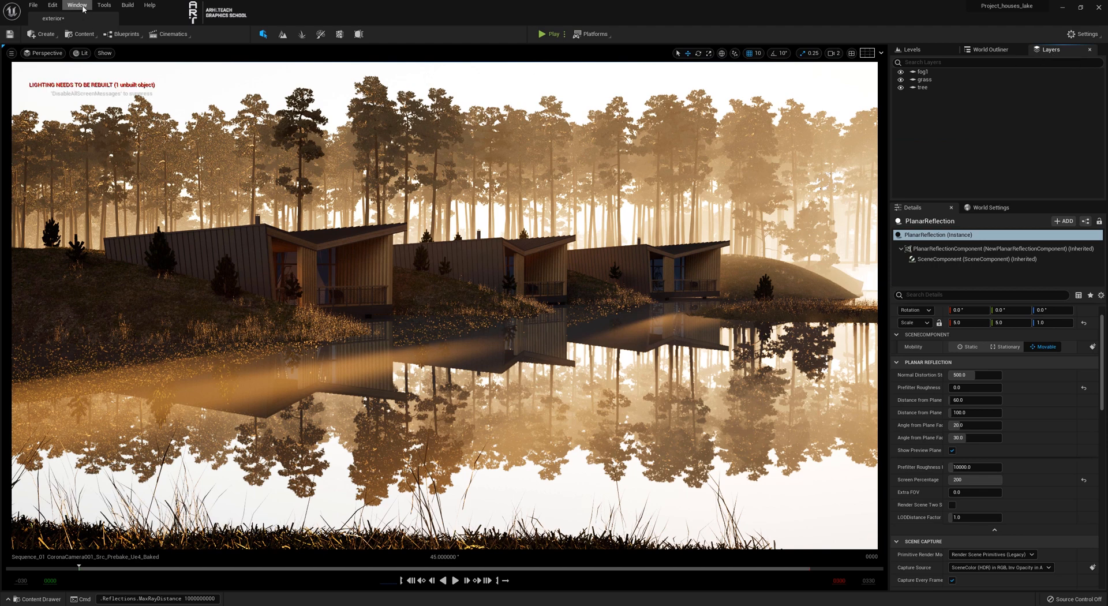
pyautogui.click(76, 5)
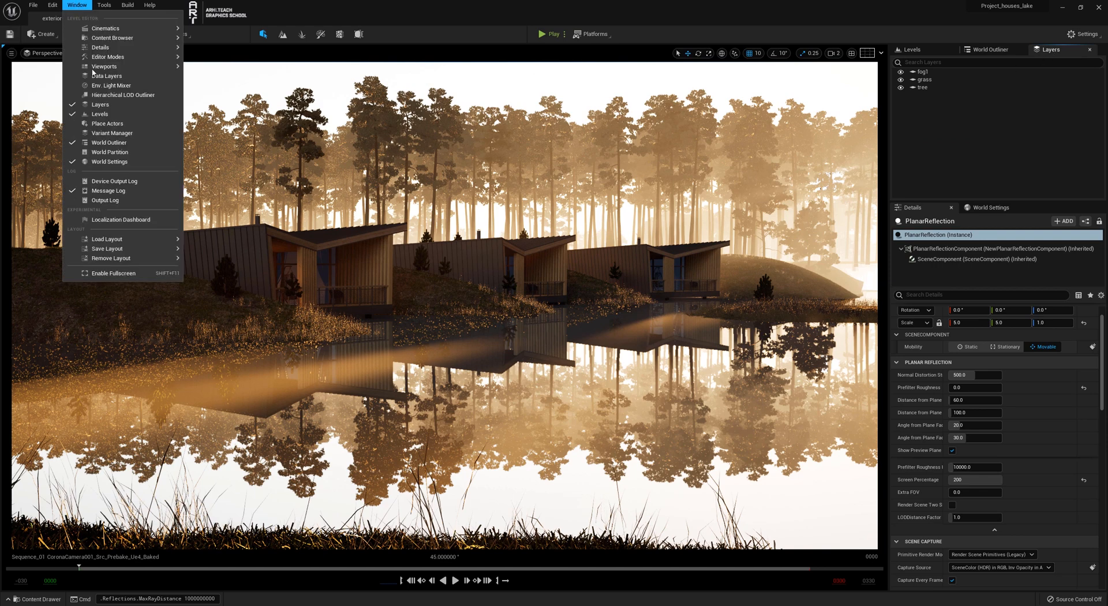
pyautogui.moveTo(123, 95)
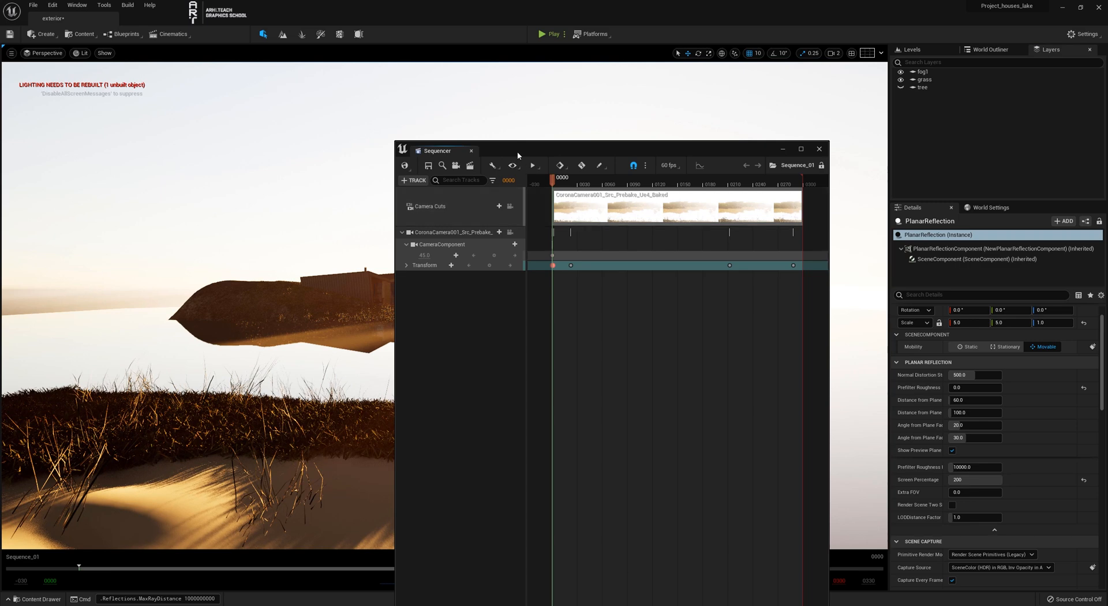
# Close the Sequencer and hide the tree layer in the Layers panel.
pyautogui.click(819, 149)
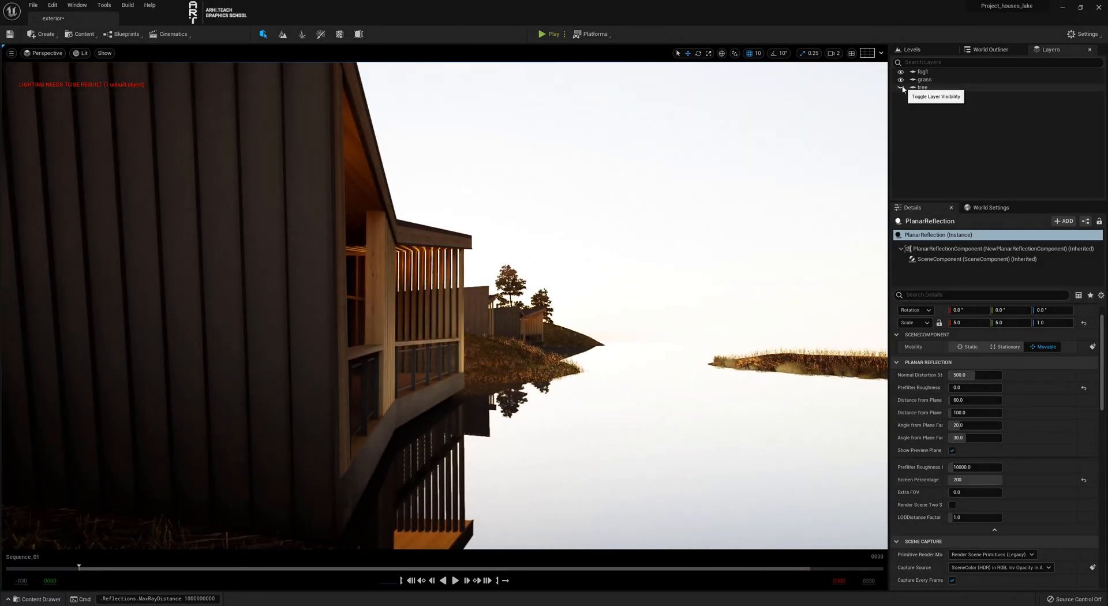
pyautogui.click(900, 88)
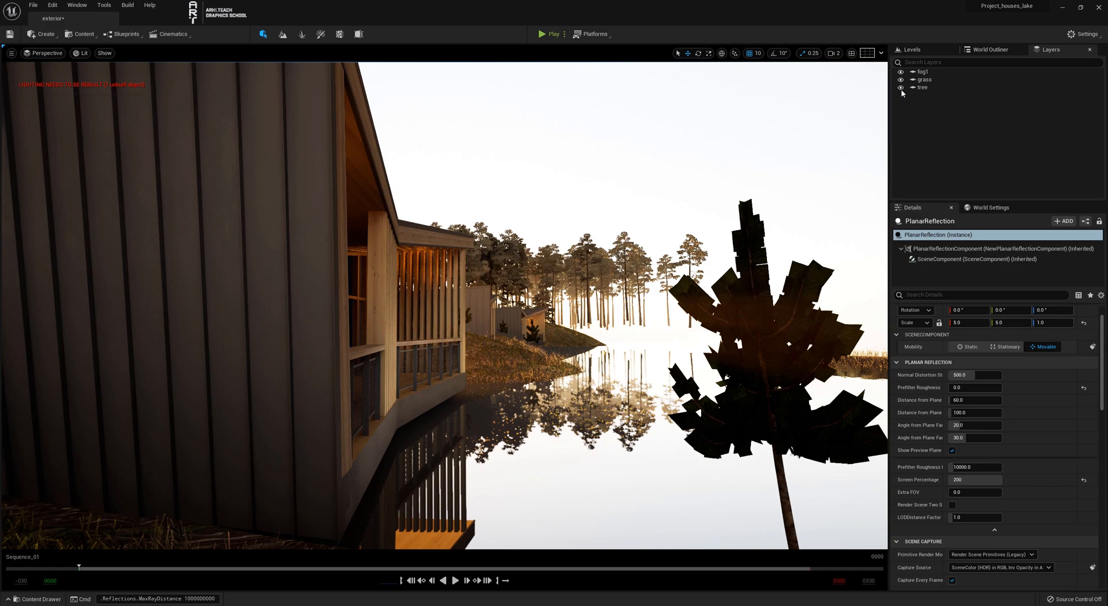
pyautogui.click(902, 87)
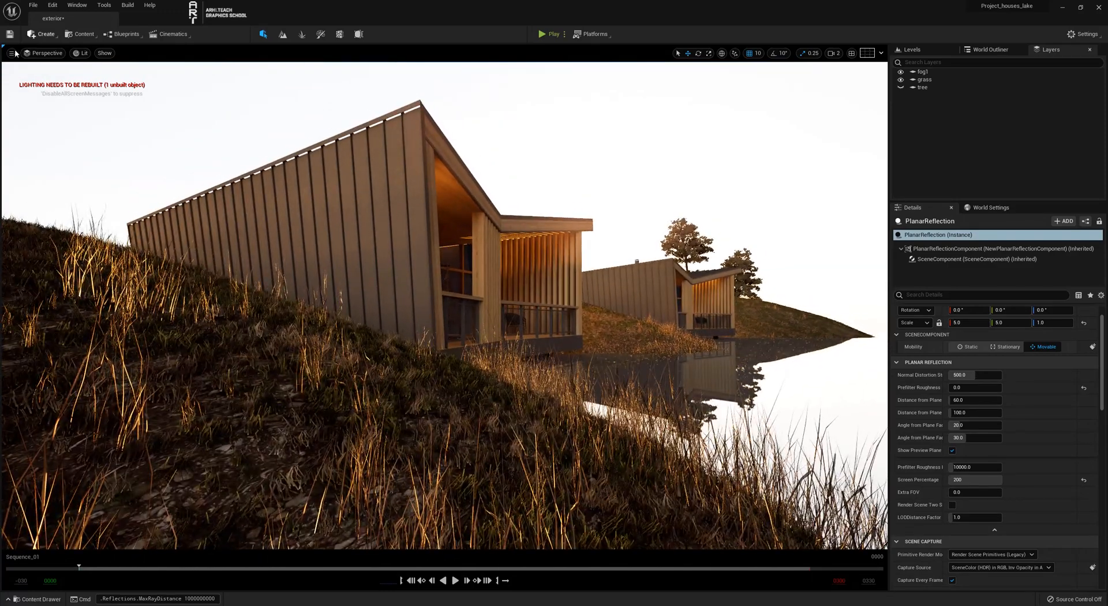
# Create a Cine Camera Actor from the current hillside view of the houses.
pyautogui.click(12, 53)
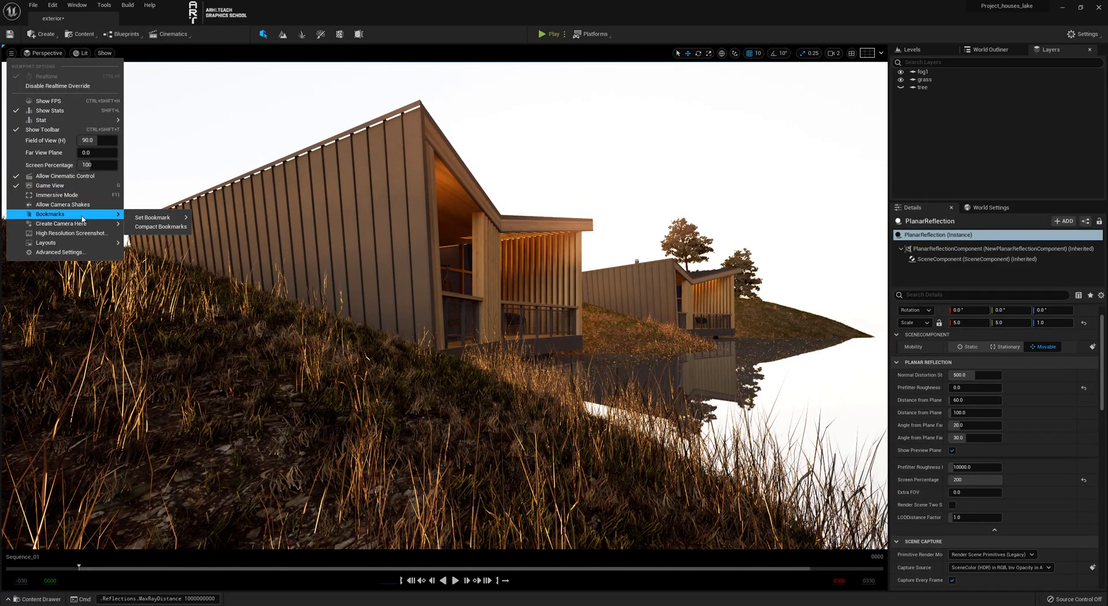
pyautogui.moveTo(60, 223)
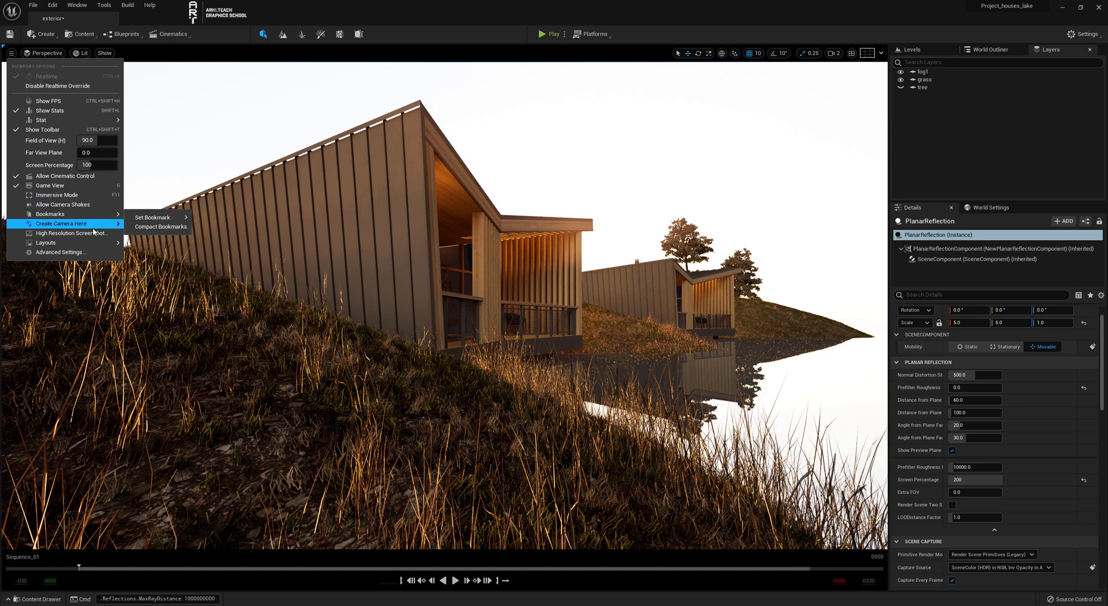
pyautogui.click(61, 223)
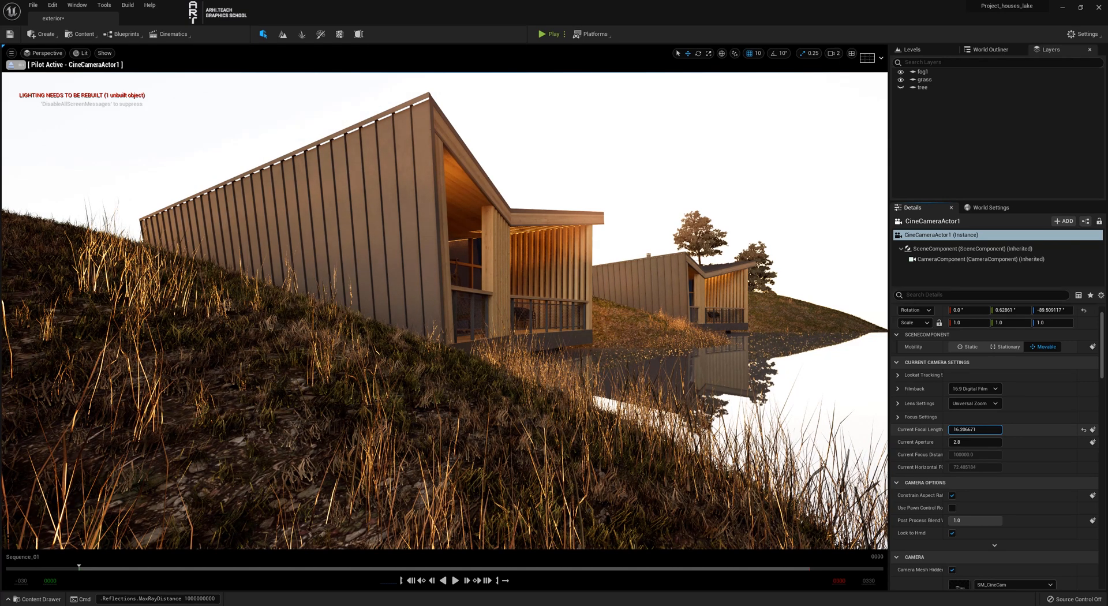
# Lower the cine camera's Current Focal Length to about 11.41 and expand Focus Settings.
pyautogui.write('11.88')
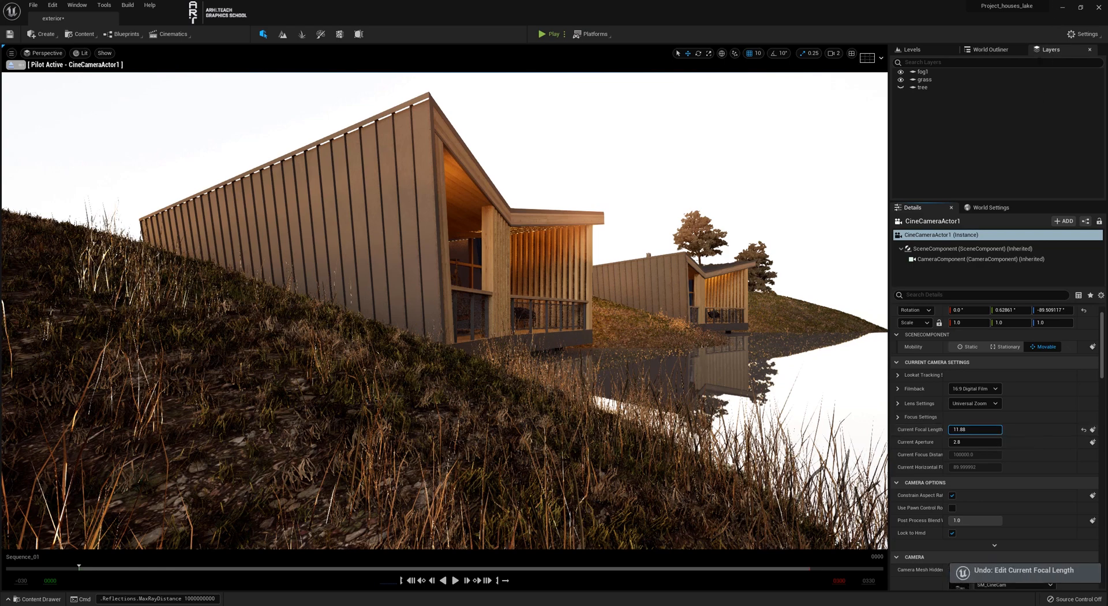
pyautogui.click(989, 50)
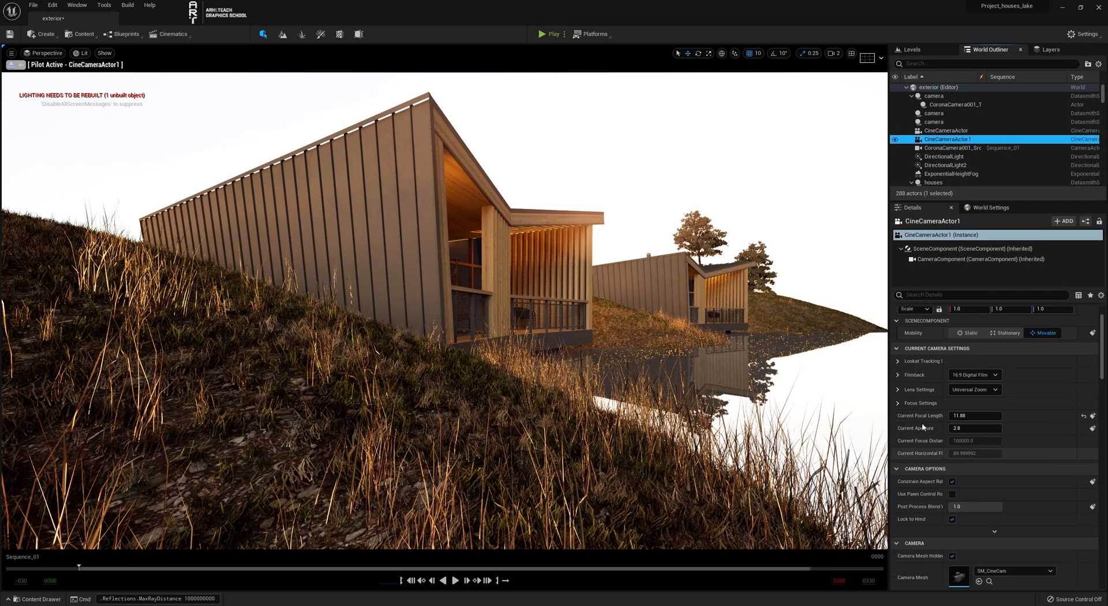
pyautogui.click(898, 403)
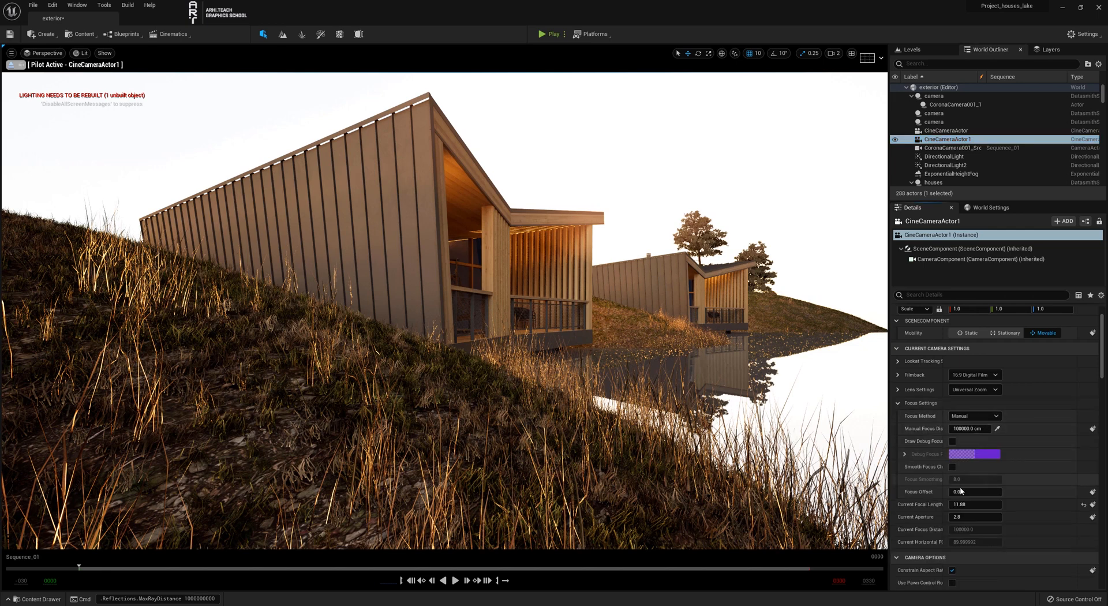
pyautogui.click(975, 504)
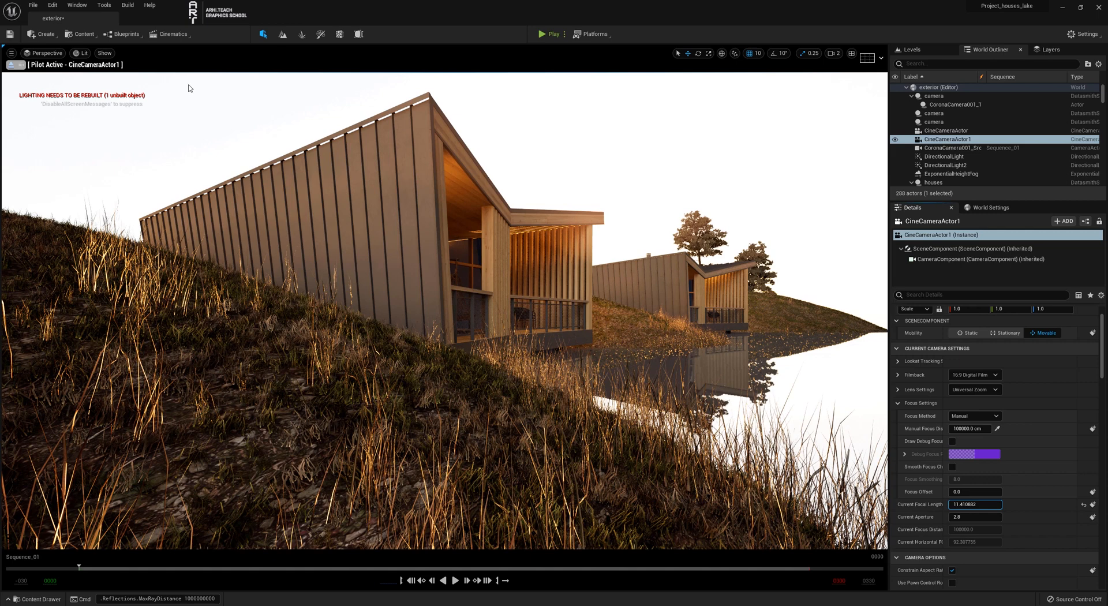
pyautogui.moveTo(947, 139)
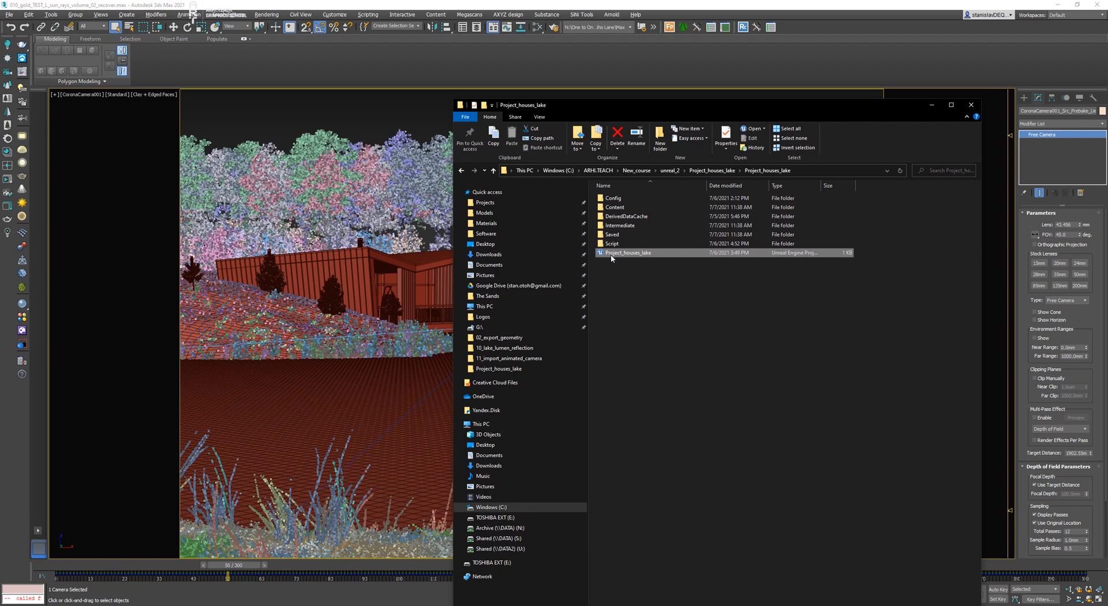
# Open Project_houses_lake.uproject from the Project_houses_lake folder.
pyautogui.doubleClick(628, 252)
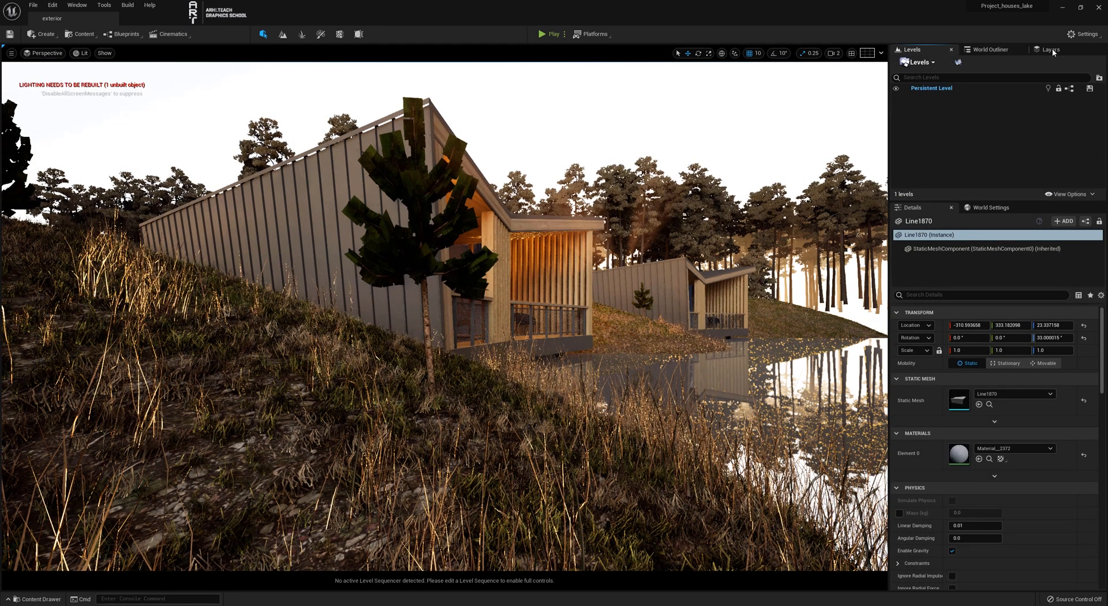
# Filter the World Outliner with 'cam' to list only camera actors.
pyautogui.click(1052, 50)
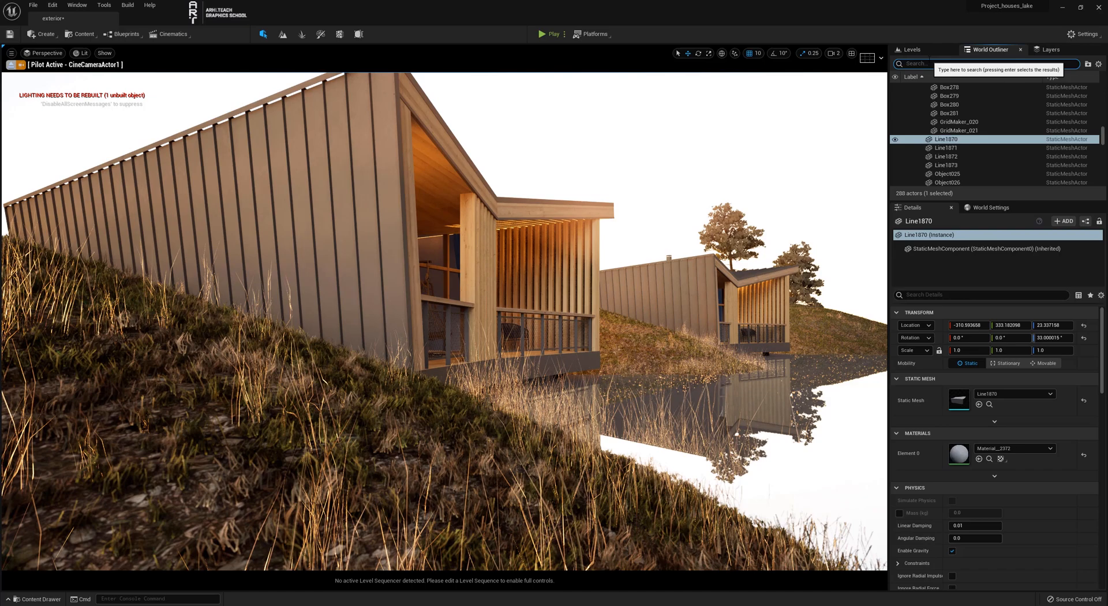
pyautogui.write('cam')
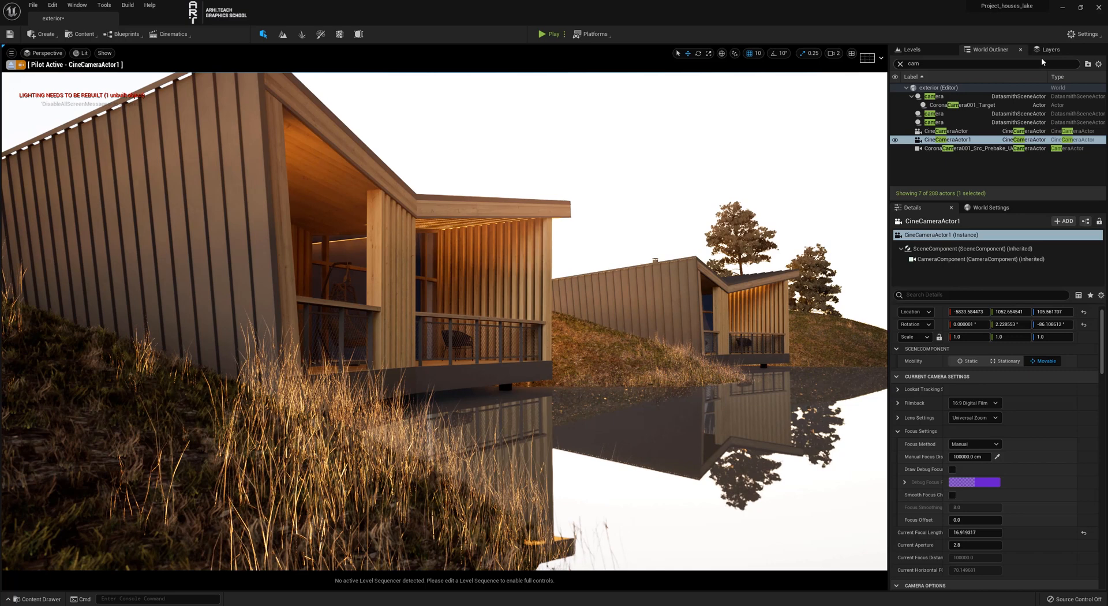
# Make the tree layer visible again and reset a nearby pine's yaw to 0.0.
pyautogui.click(1049, 49)
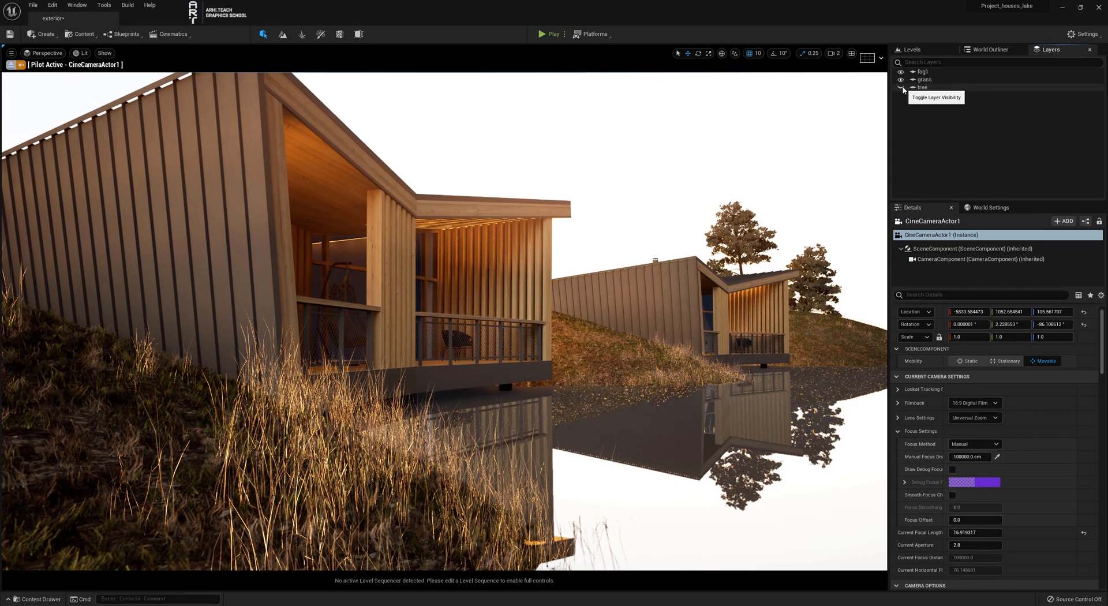
pyautogui.click(900, 87)
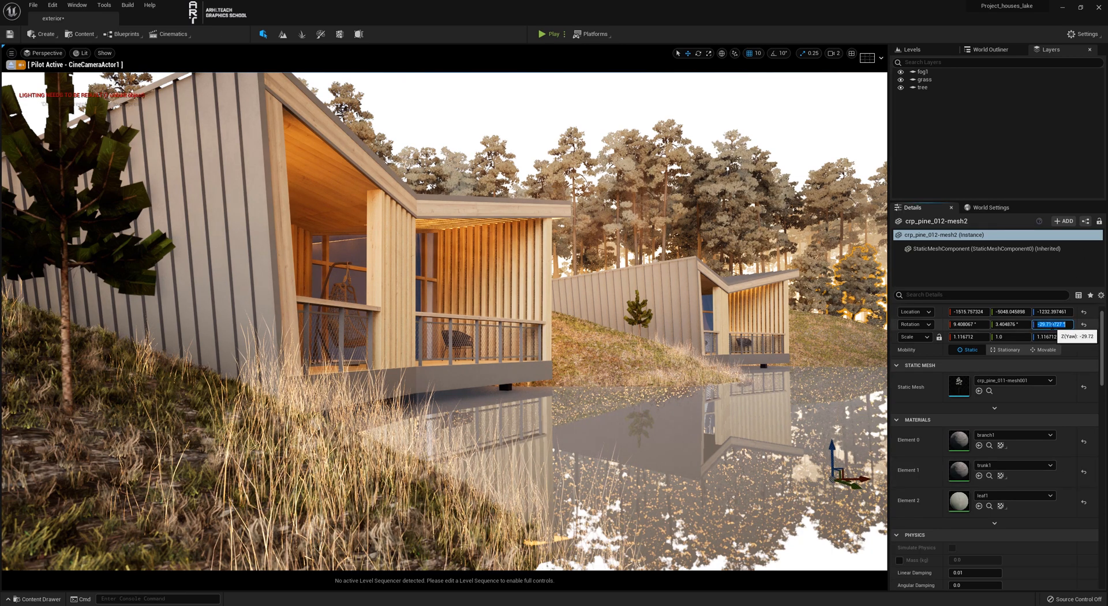
pyautogui.write('0.0 °')
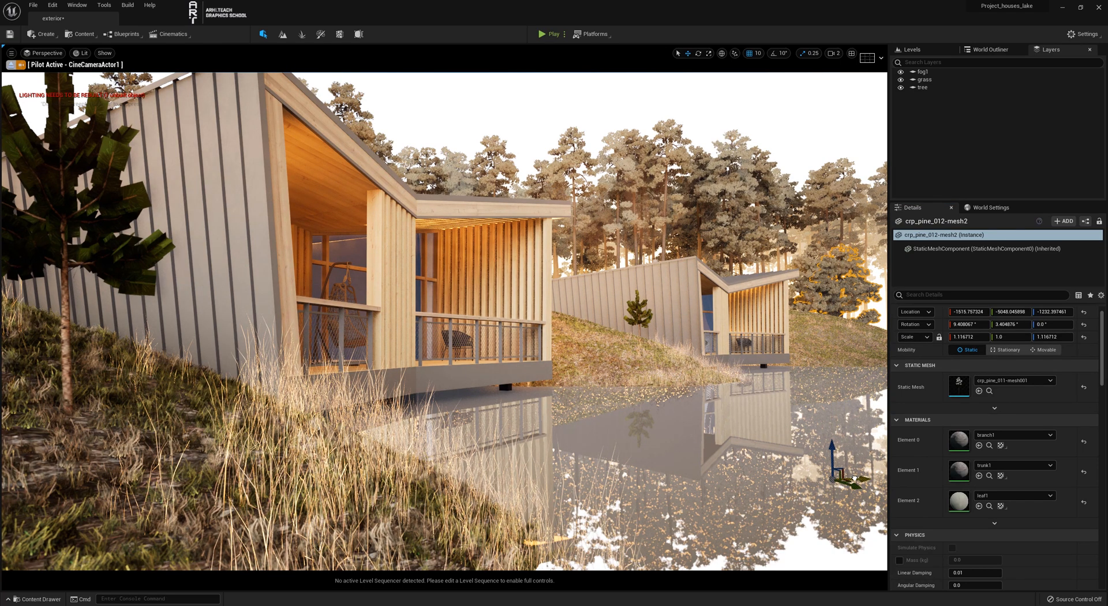
pyautogui.moveTo(832, 452); pyautogui.dragTo(860, 466)
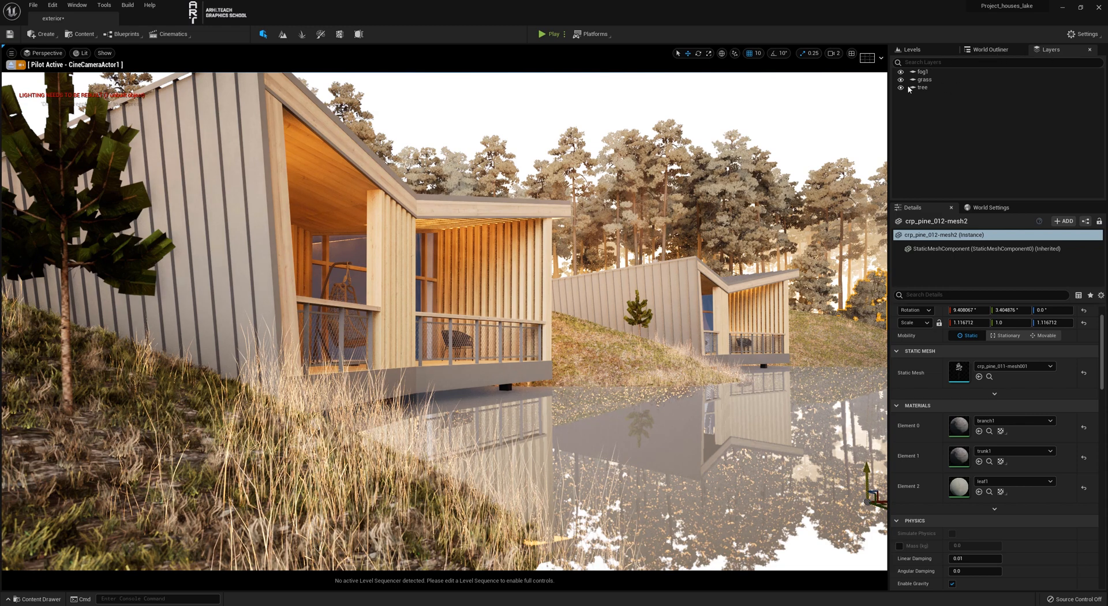
pyautogui.moveTo(900, 89)
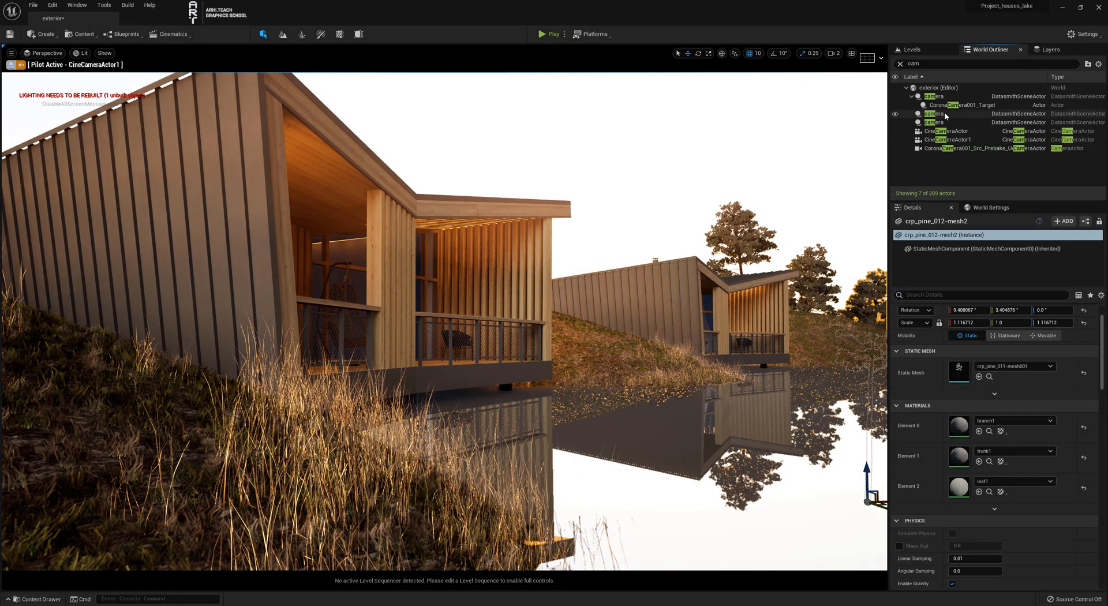
# Set CineCameraActor1's Current Aperture to 0.413585, then show the tree layer again.
pyautogui.click(947, 139)
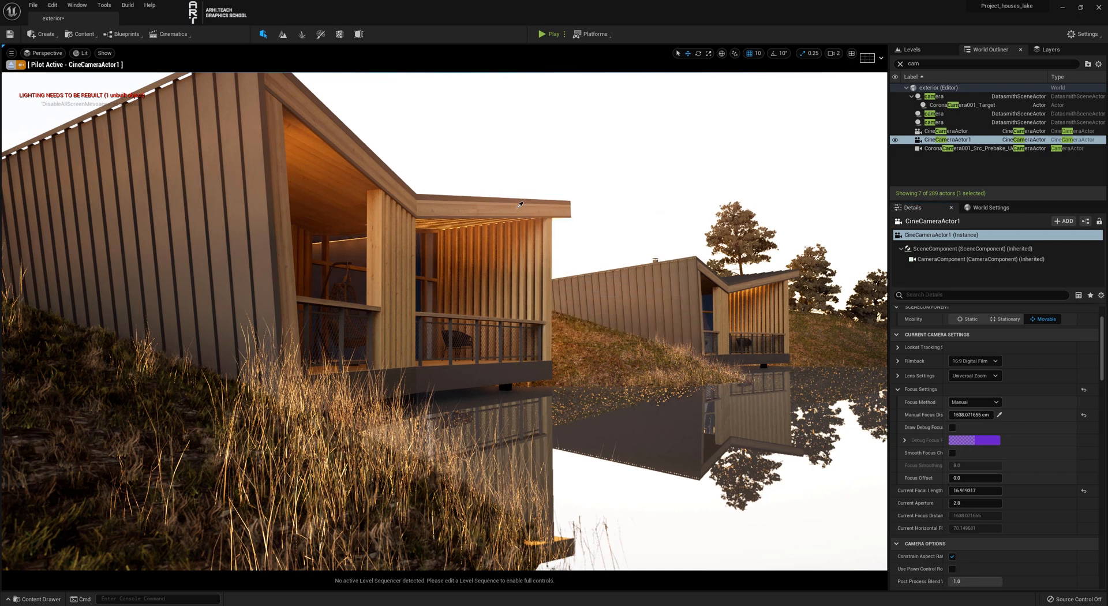
pyautogui.click(951, 427)
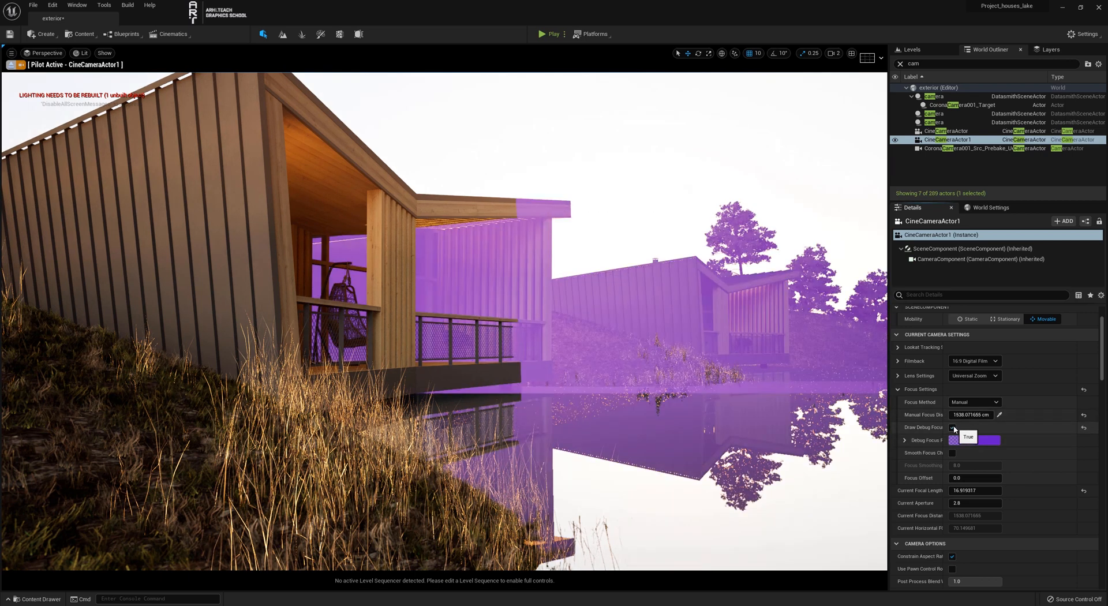
pyautogui.click(953, 427)
pyautogui.write('1.2')
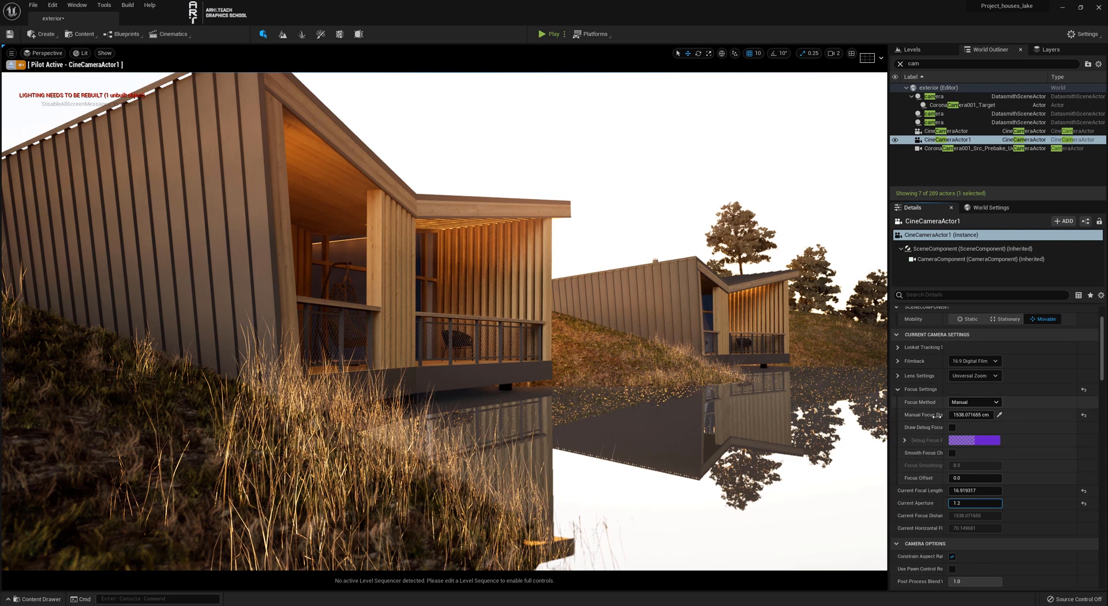
pyautogui.click(899, 375)
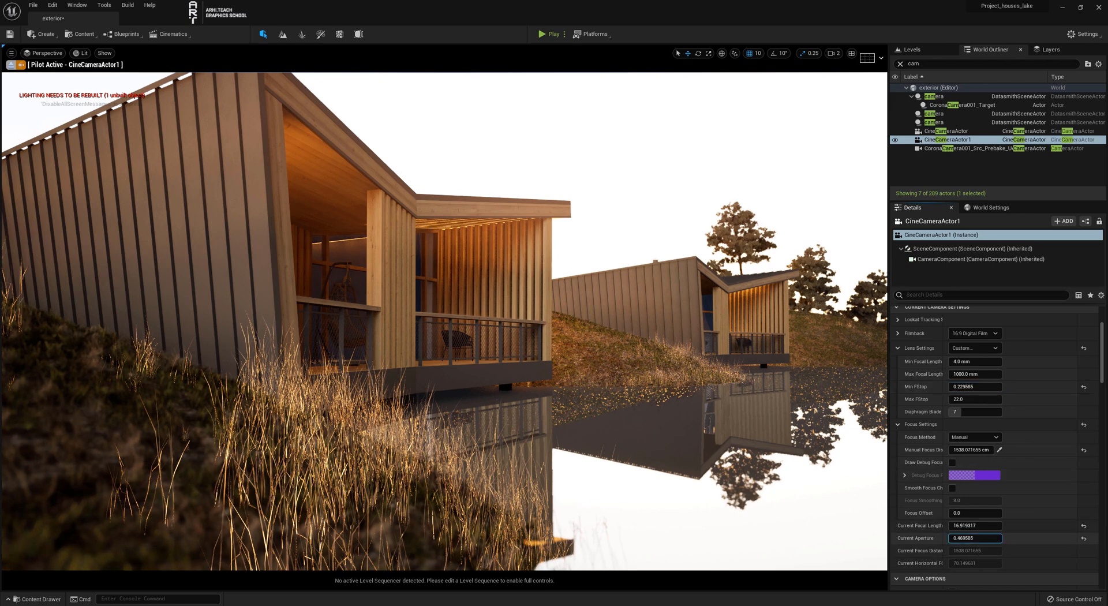
pyautogui.write('0.413585')
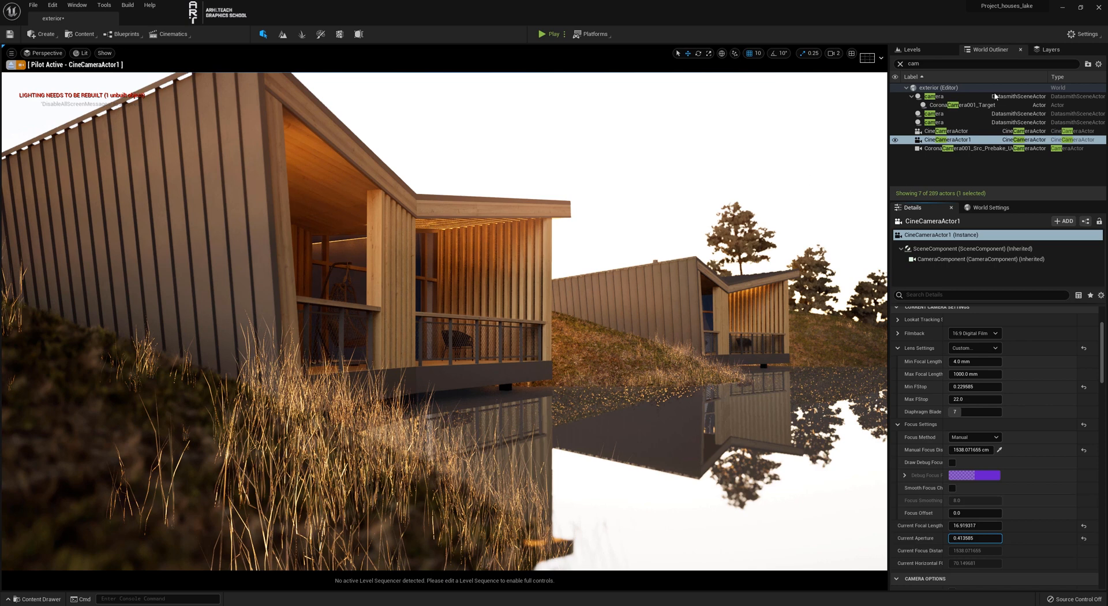
pyautogui.click(1048, 49)
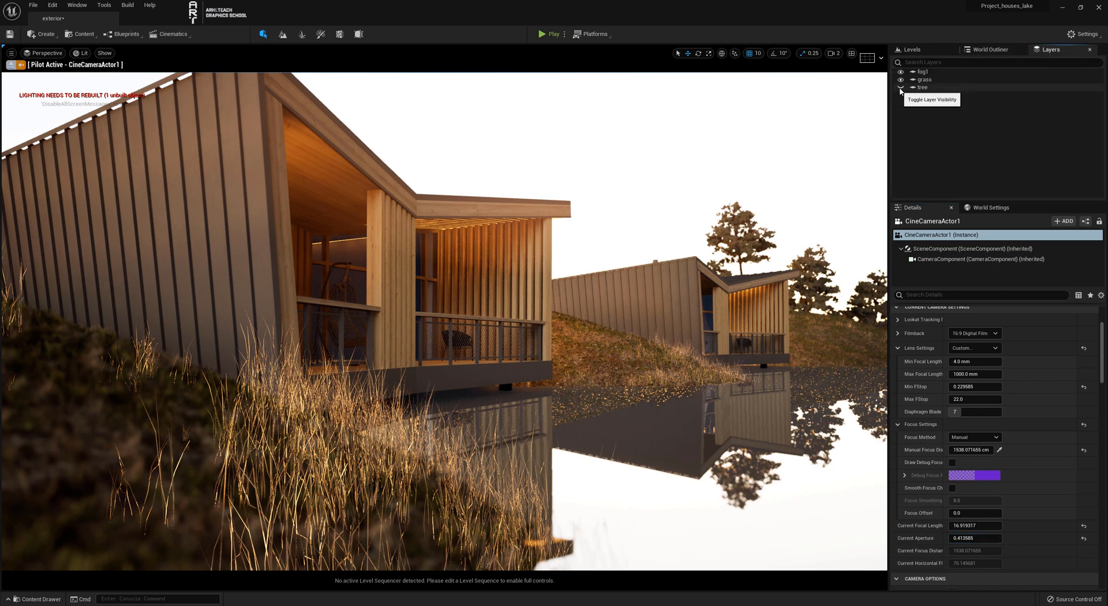
pyautogui.click(901, 87)
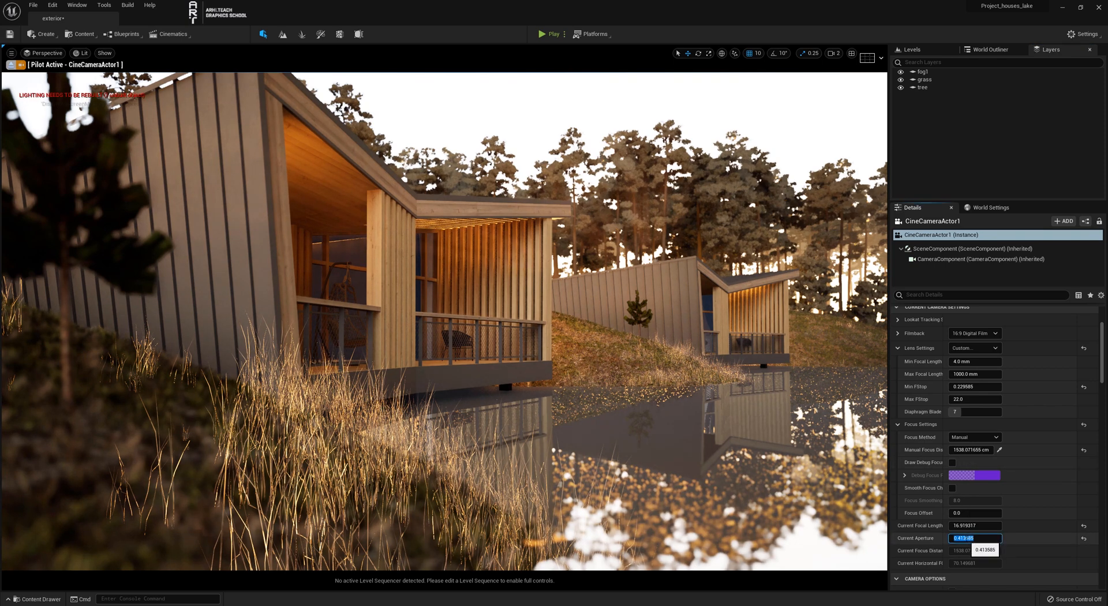
# Enter 2.0 as CineCameraActor1's Current Aperture.
pyautogui.write('2.0')
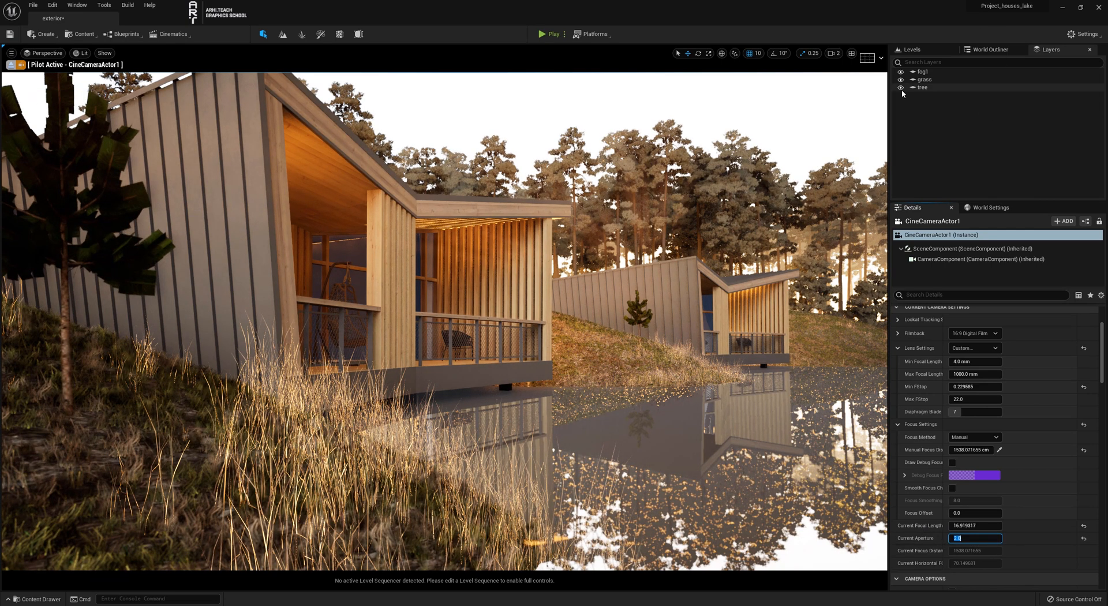
pyautogui.moveTo(903, 88)
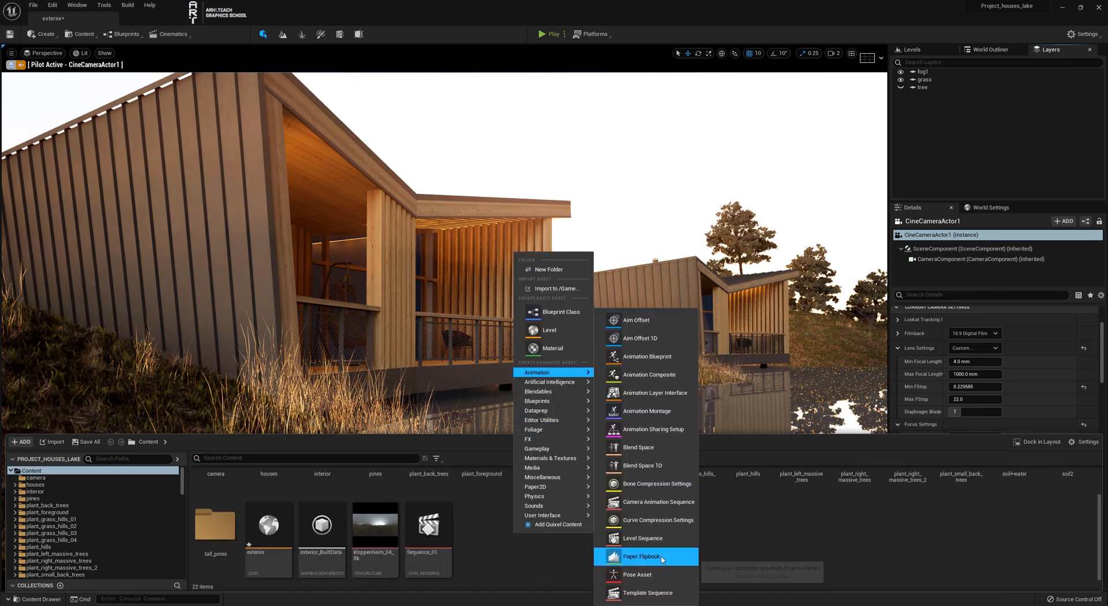
# Create the level sequence Sequence_02 and open it in the Sequencer.
pyautogui.click(642, 538)
pyautogui.write('Sequence_')
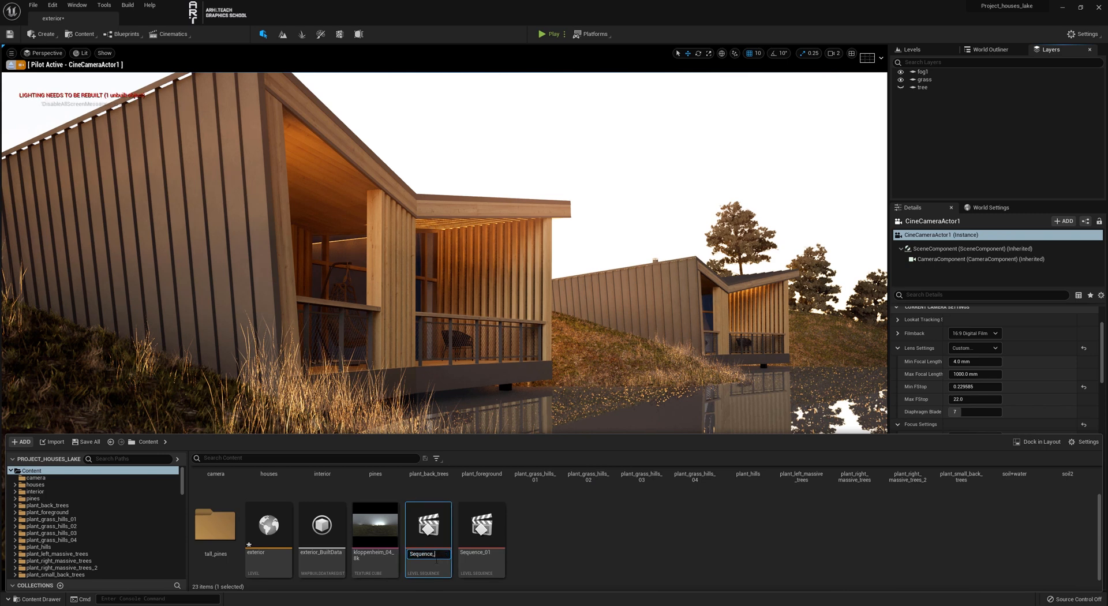
pyautogui.doubleClick(428, 523)
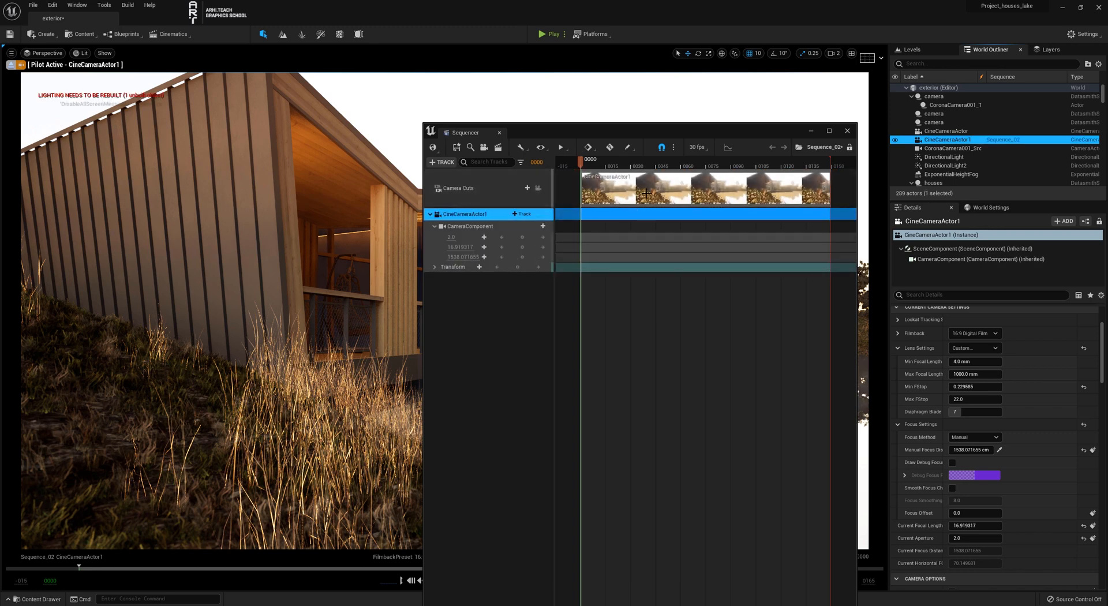
# Switch Sequence_02's display rate to 60 fps, key CineCameraActor1's transform, and scrub back to the start.
pyautogui.click(697, 148)
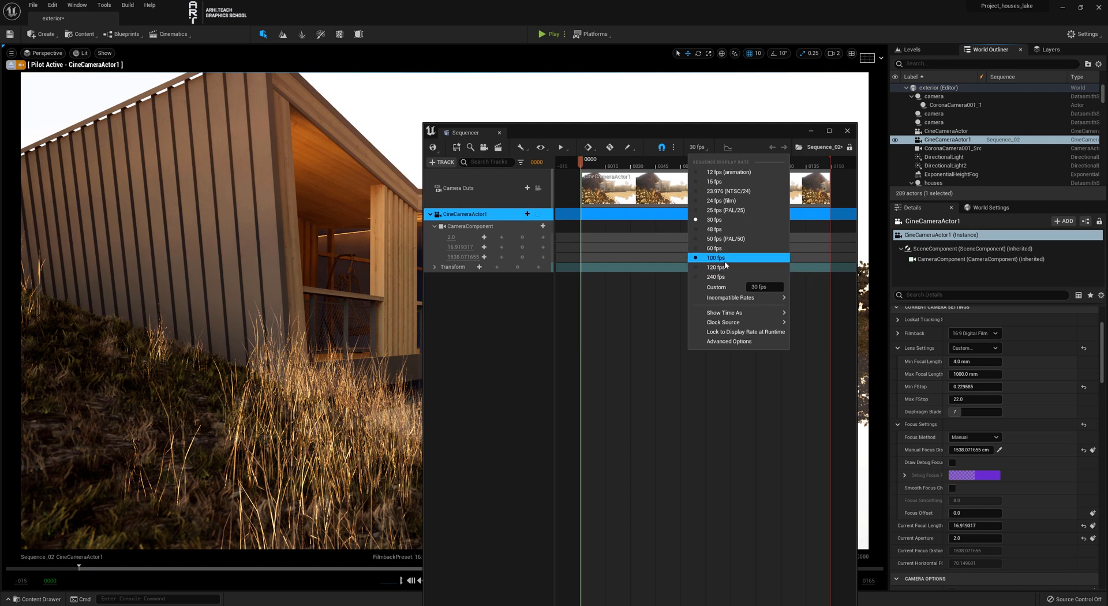
pyautogui.click(715, 248)
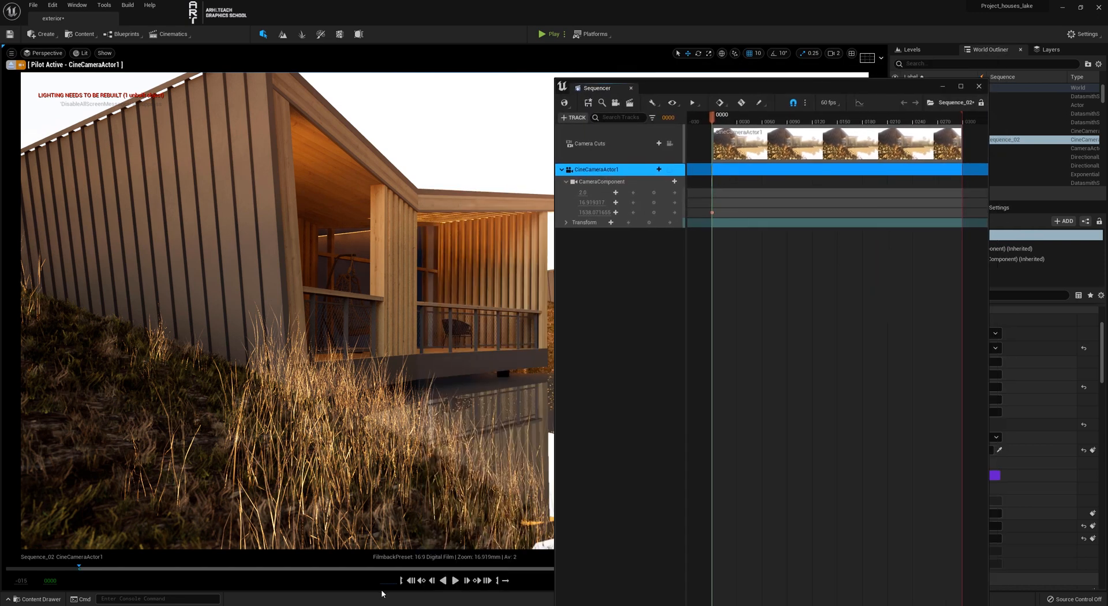
pyautogui.click(454, 580)
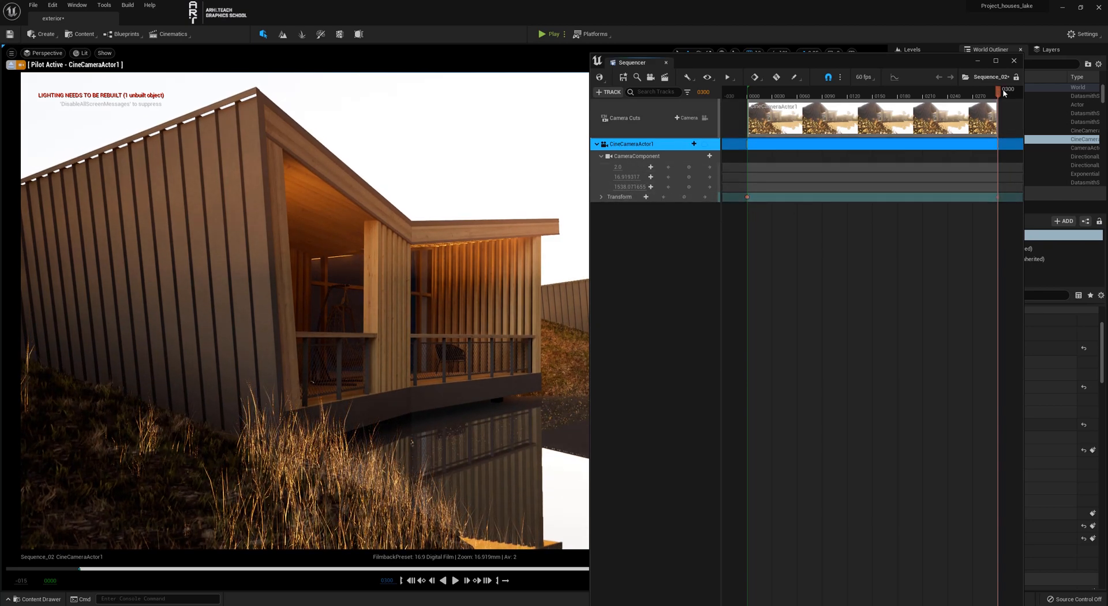
pyautogui.moveTo(1002, 95); pyautogui.dragTo(791, 95)
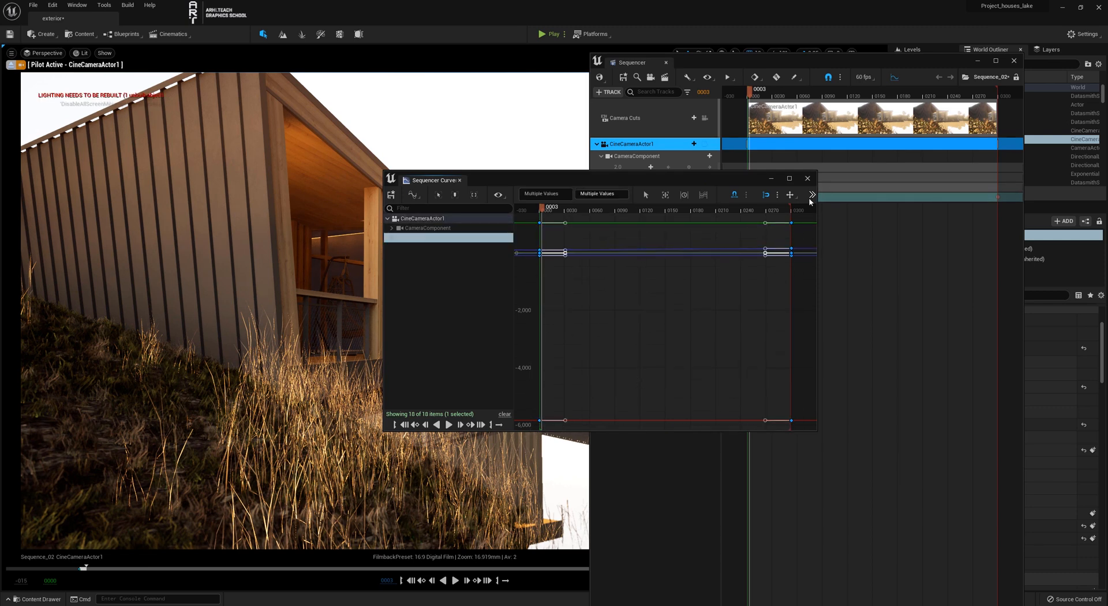
# Open the interpolation options dropdown for CineCameraActor1's transform keys.
pyautogui.click(812, 195)
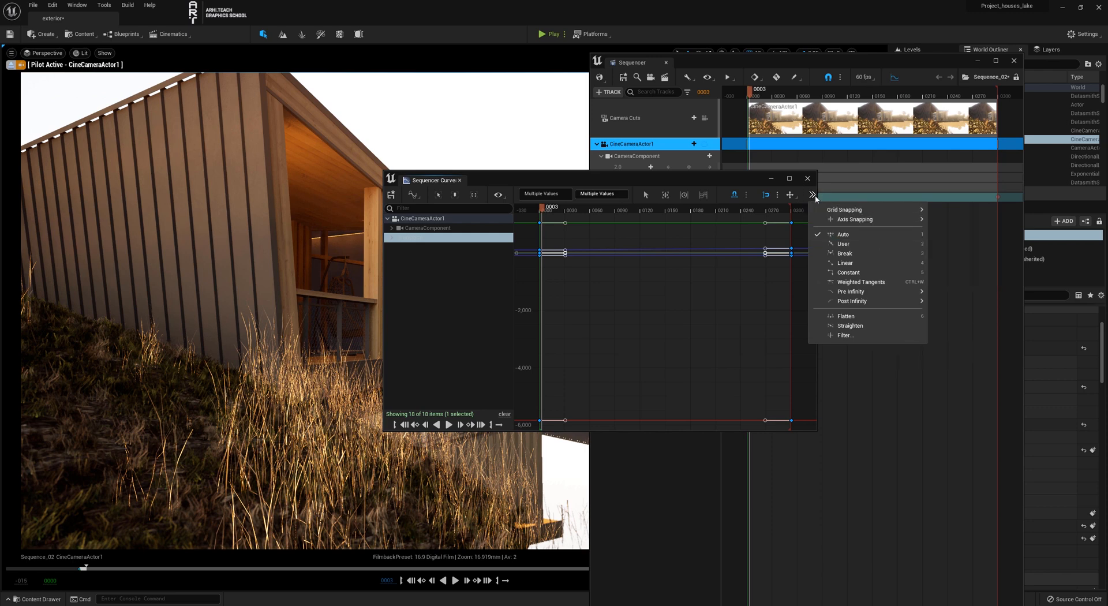